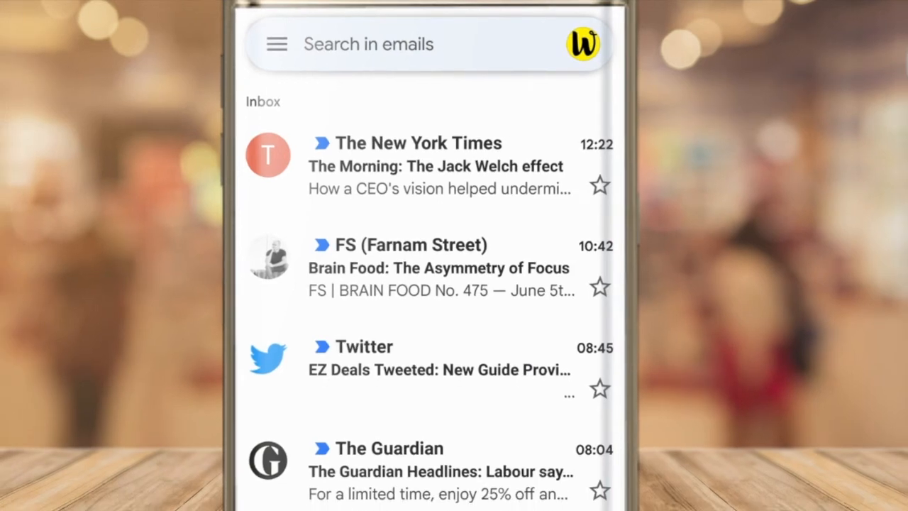
# - Open the Gmail navigation drawer and scroll past the labels to Settings
pyautogui.click(275, 44)
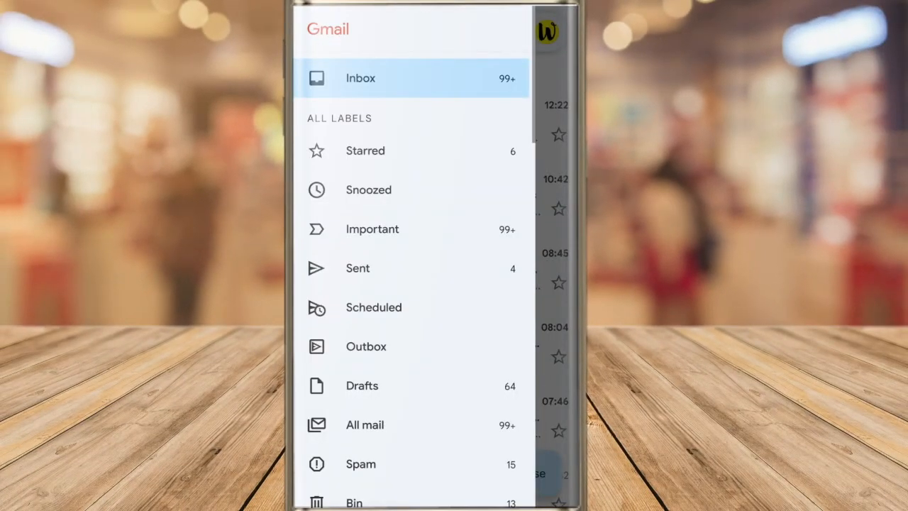
pyautogui.scroll(-3)
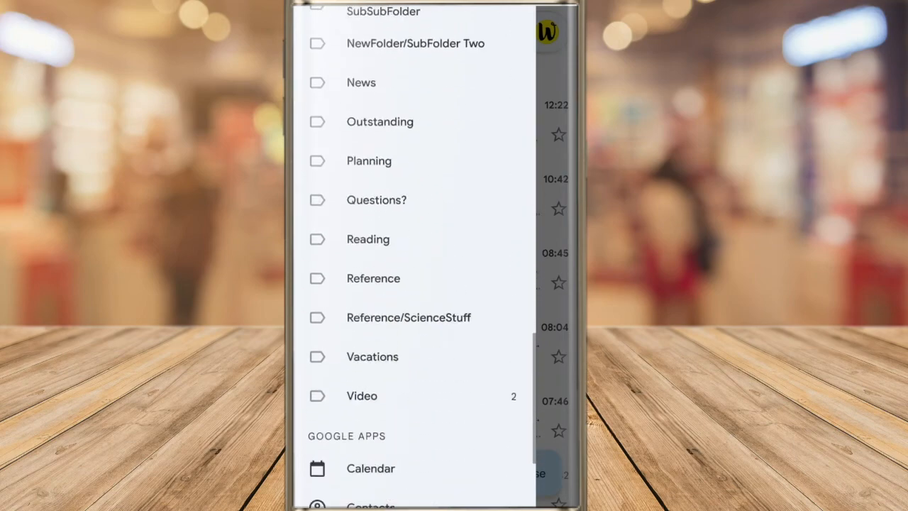
pyautogui.scroll(-3)
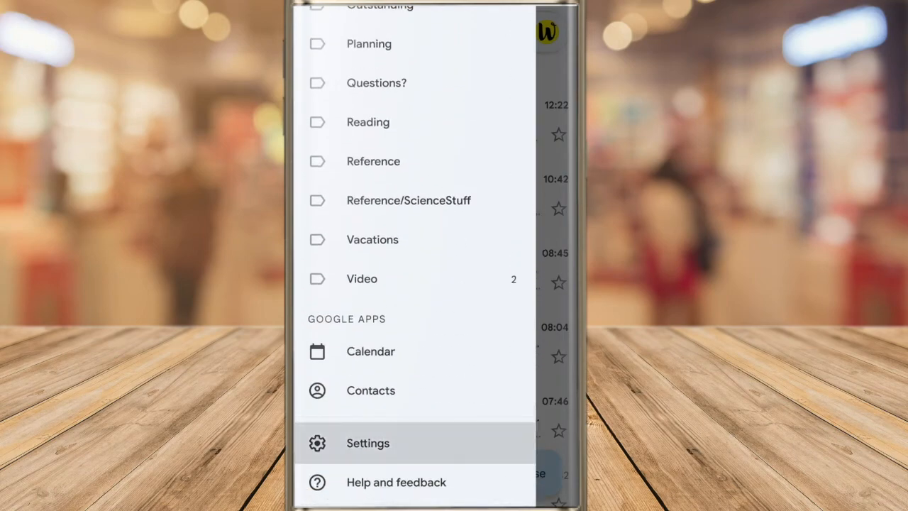
# - Open Settings, then General settings, and scroll down toward Swipe actions
pyautogui.click(367, 443)
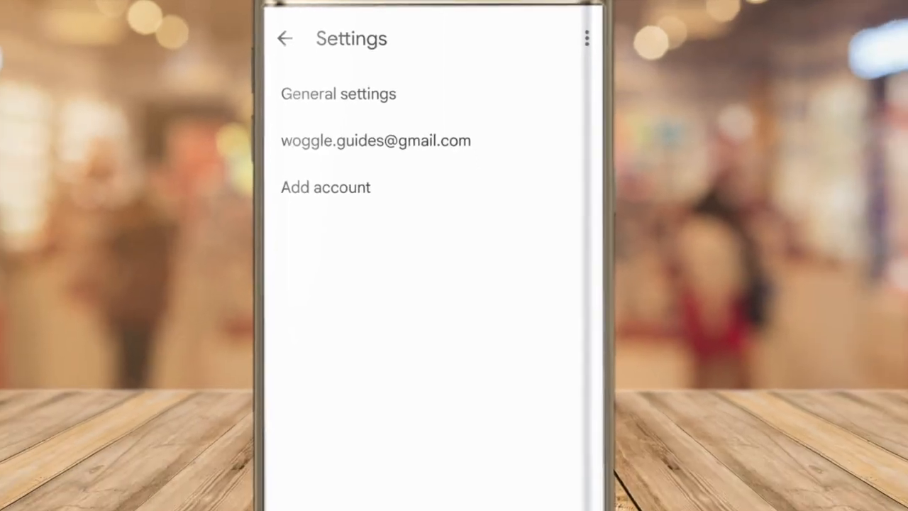
pyautogui.click(336, 94)
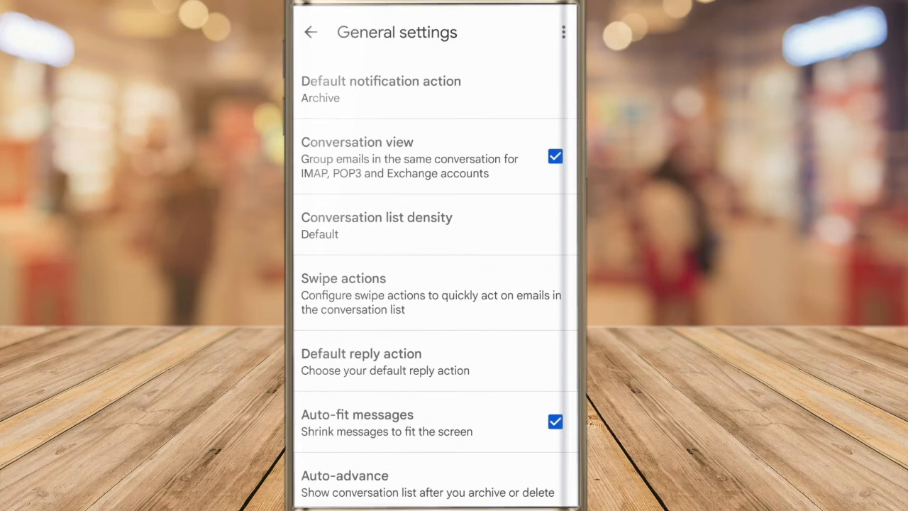
pyautogui.scroll(-3)
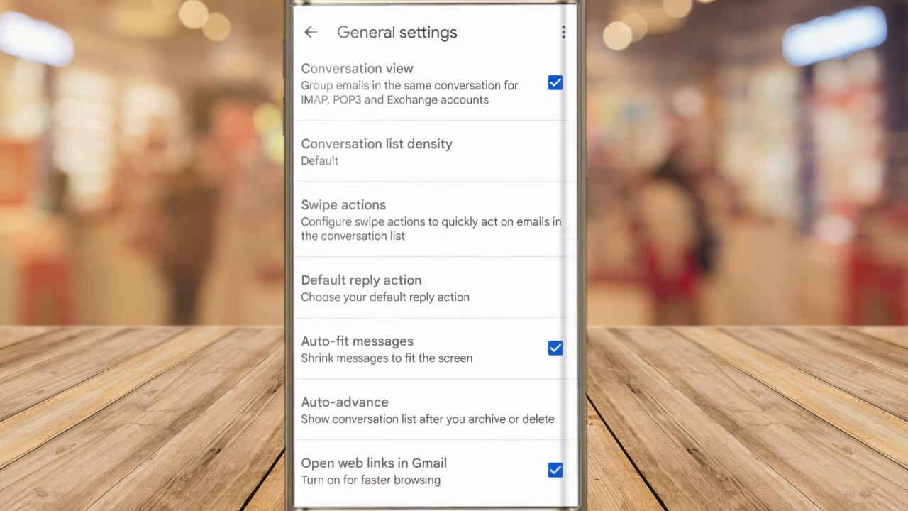
pyautogui.scroll(-3)
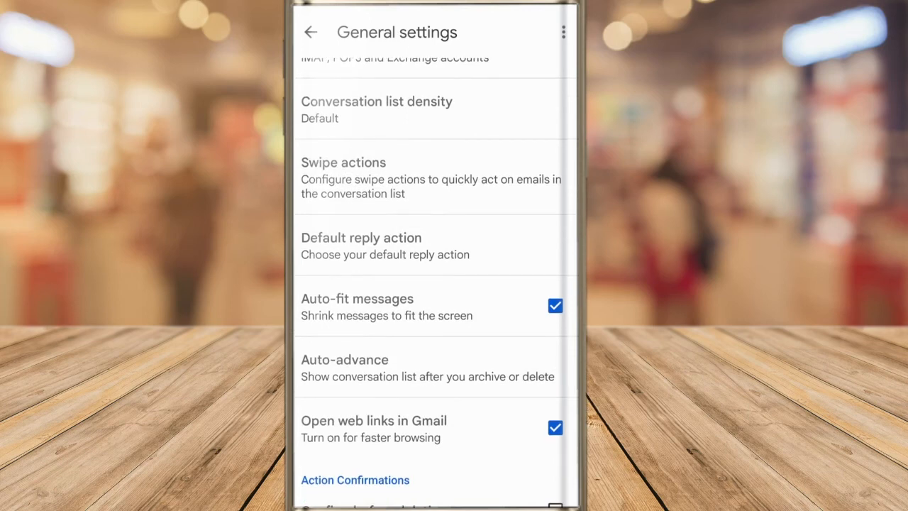
# - In Swipe actions, try Archive, Mark as read, Move to, Snooze, then set left swipe to Delete
pyautogui.click(343, 177)
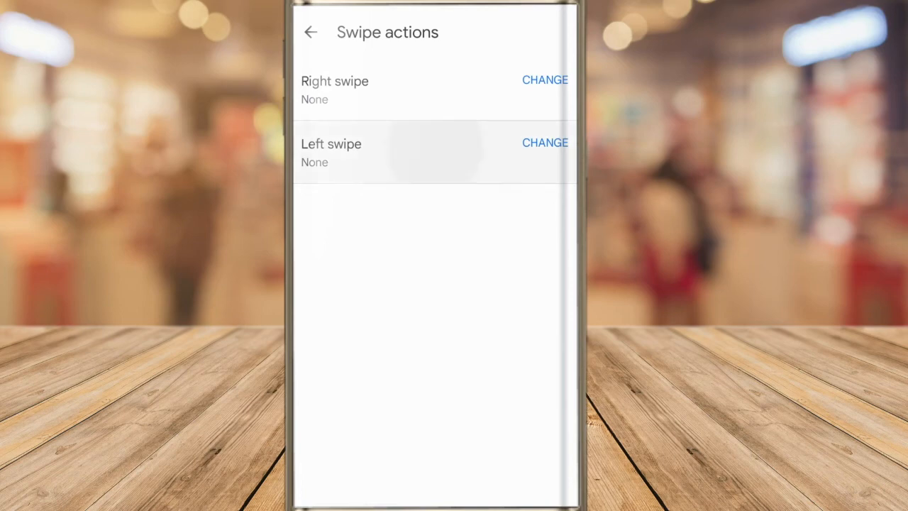
pyautogui.click(544, 141)
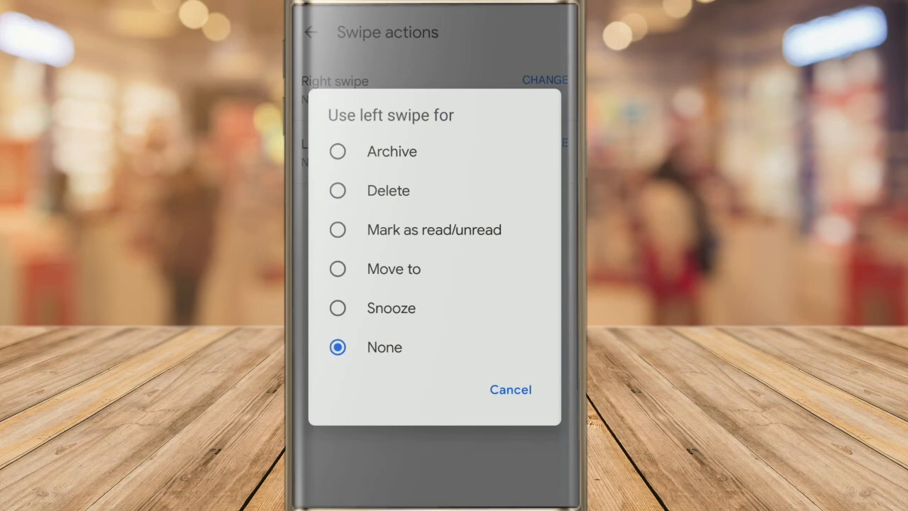
pyautogui.click(337, 151)
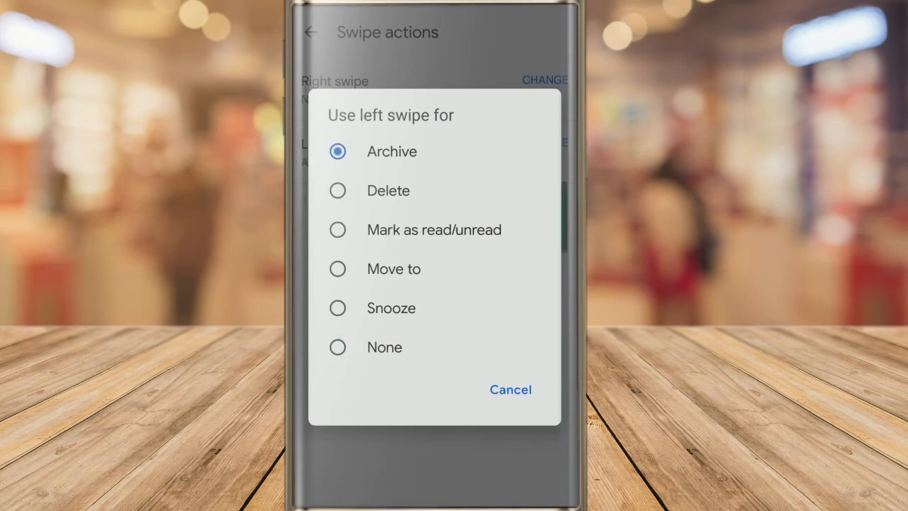
pyautogui.click(337, 229)
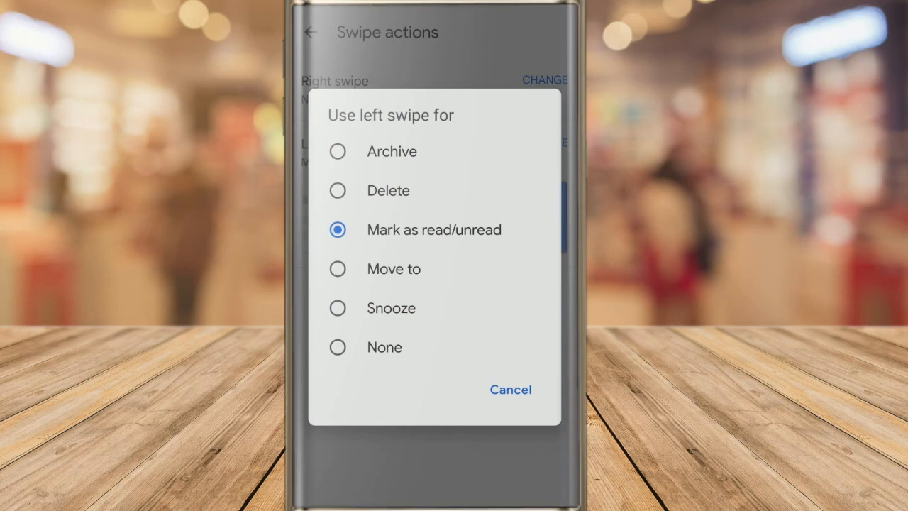
pyautogui.click(337, 269)
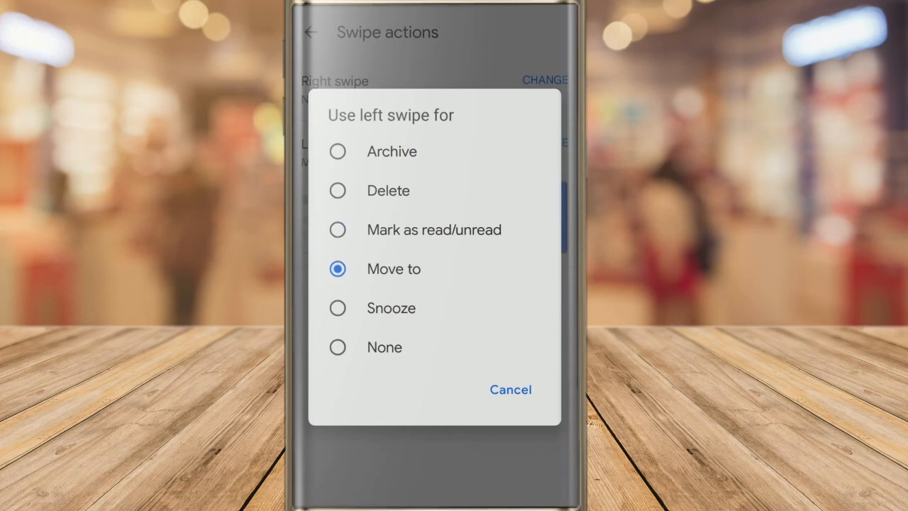
pyautogui.click(338, 308)
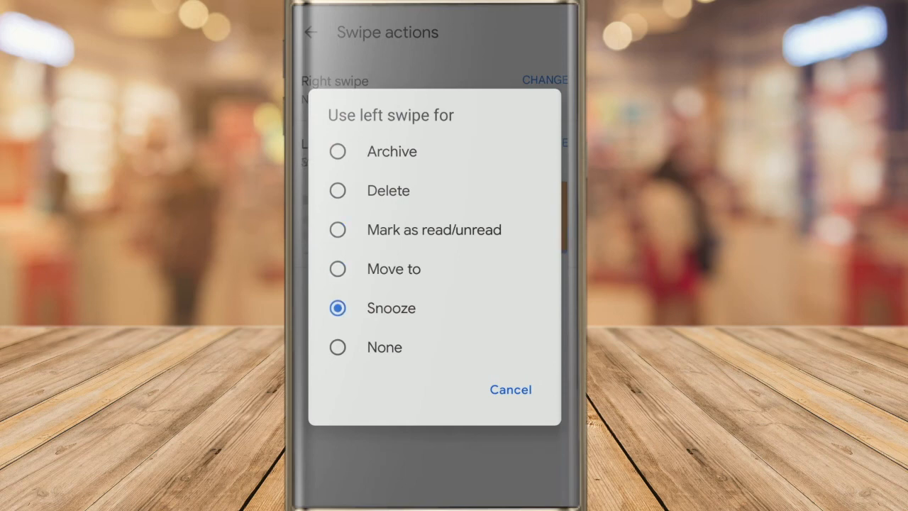
pyautogui.click(337, 190)
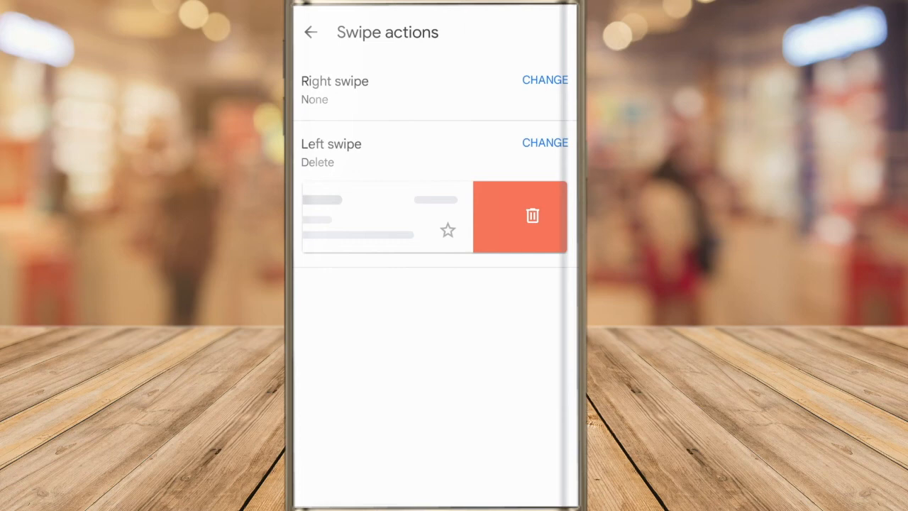
# - Set the right swipe action to Delete
pyautogui.click(545, 79)
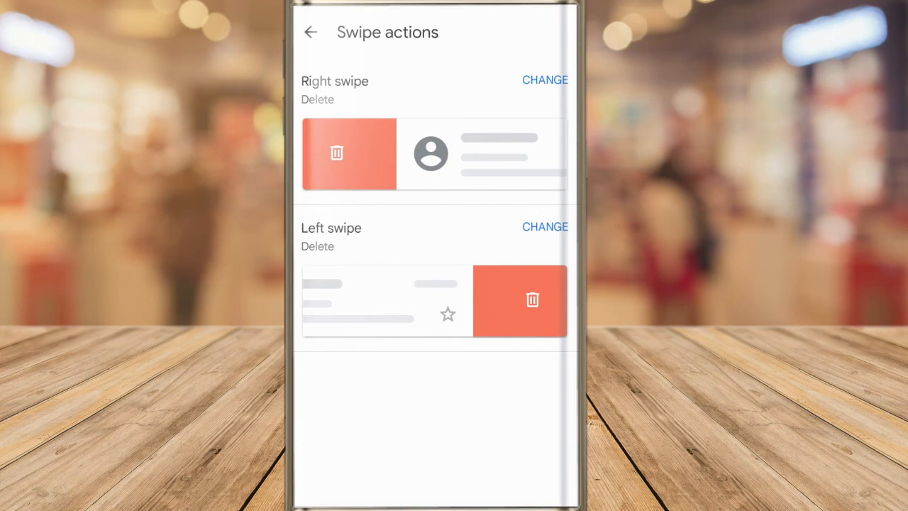
# - Return to the inbox and swipe away The New York Times email to delete it
pyautogui.click(312, 32)
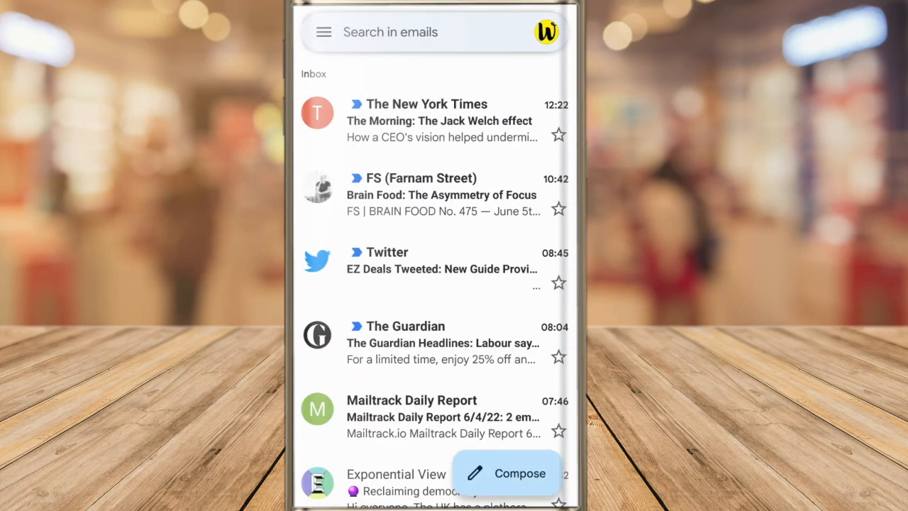
pyautogui.moveTo(440, 120); pyautogui.dragTo(142, 121)
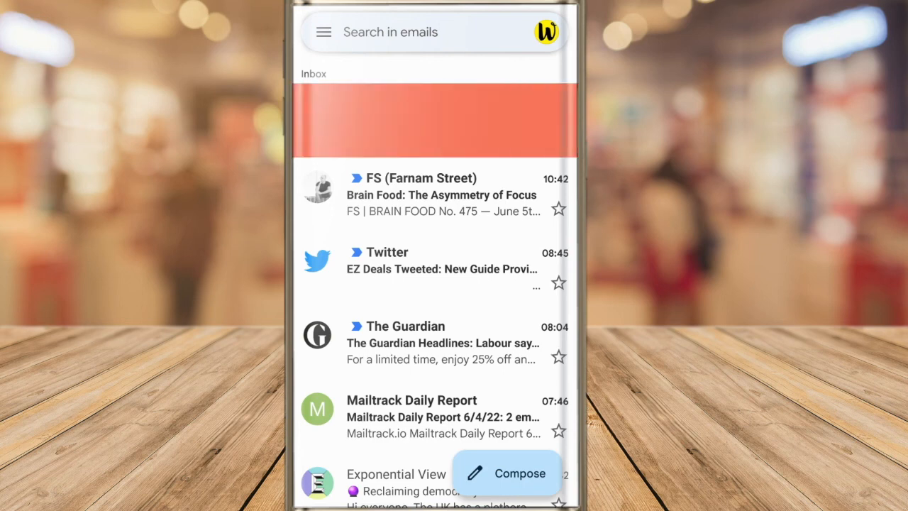